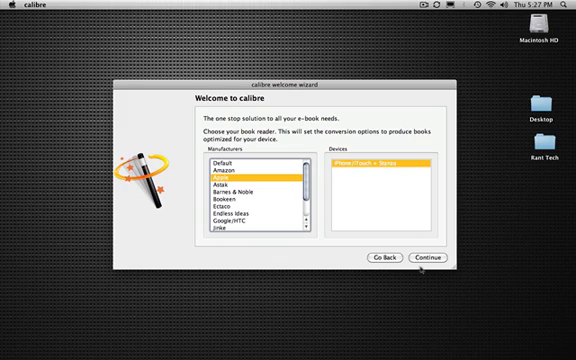
# Keep Apple iPhone/iTouch + Stanza as the reader and continue to the Congratulations page
pyautogui.click(431, 259)
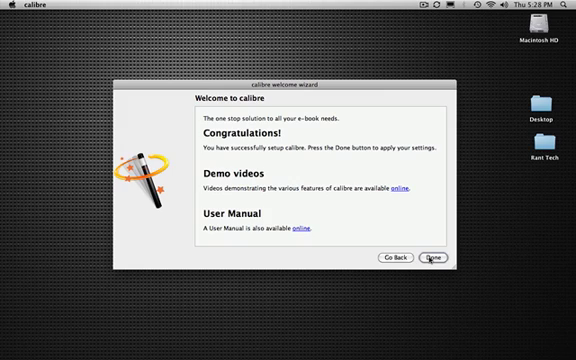
# Finish the wizard with Done so the library opens listing the Calibre Quick Start Guide
pyautogui.click(436, 259)
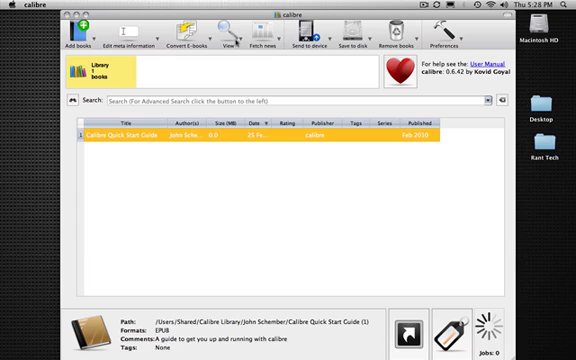
pyautogui.click(233, 30)
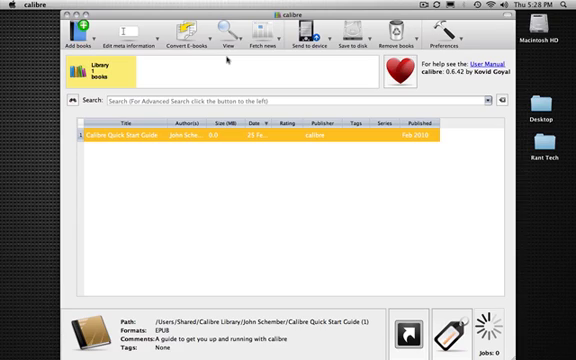
pyautogui.moveTo(228, 57)
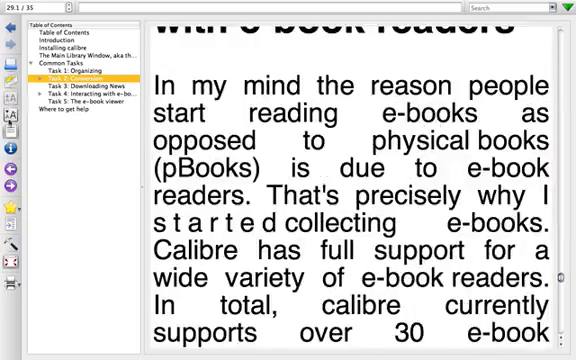
pyautogui.scroll(-3)
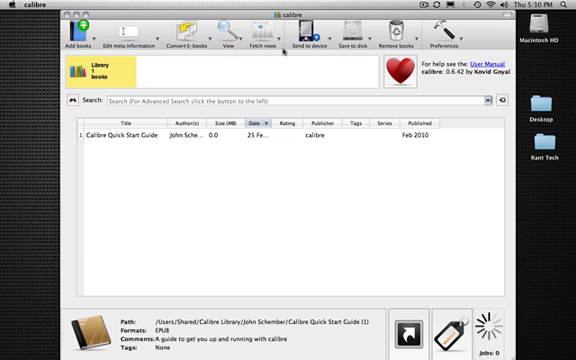
# In Fetch news, schedule the English CNET News recipe for weekly download on a chosen weekday
pyautogui.click(262, 30)
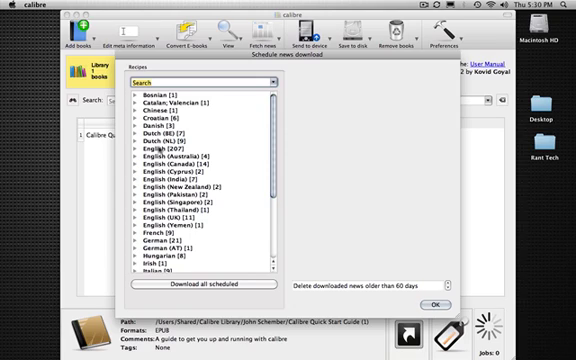
pyautogui.click(118, 148)
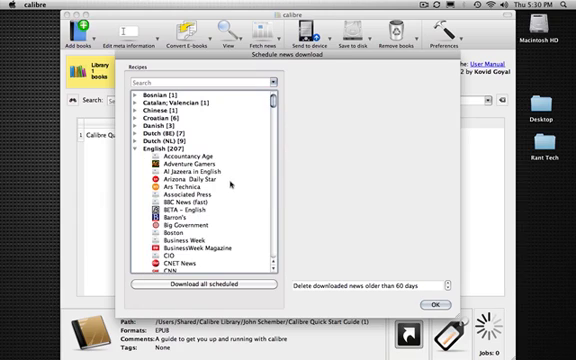
pyautogui.scroll(-3)
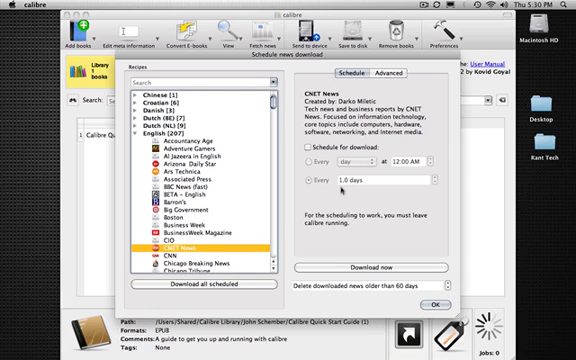
pyautogui.click(302, 146)
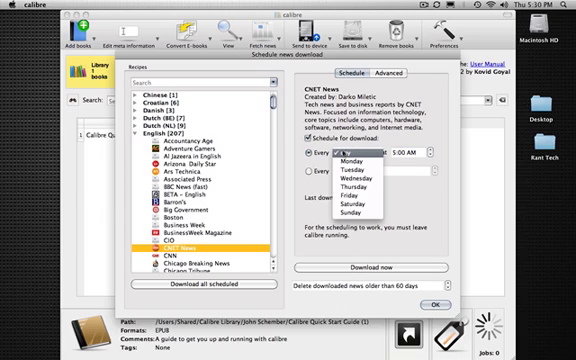
pyautogui.click(352, 155)
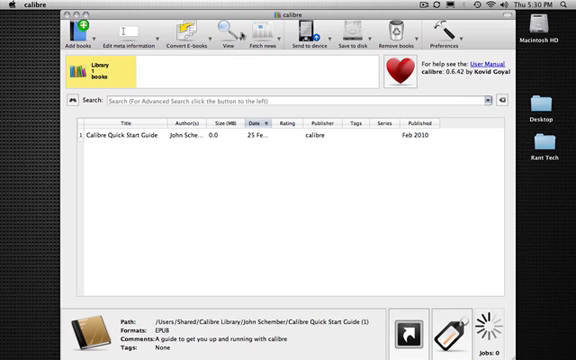
pyautogui.click(182, 38)
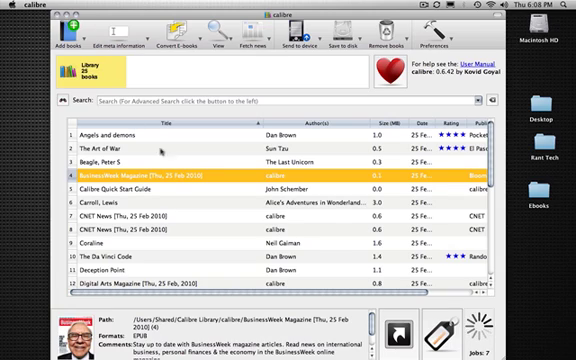
pyautogui.moveTo(230, 178)
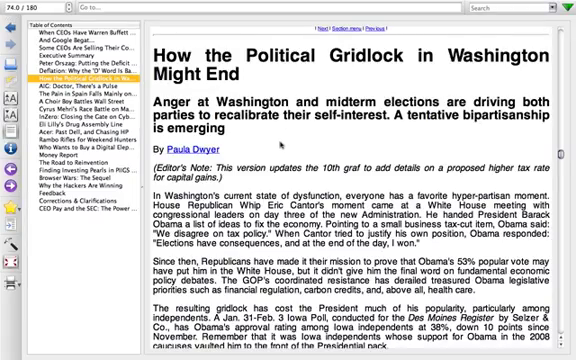
# Scroll through the BusinessWeek political gridlock article in the viewer
pyautogui.scroll(-3)
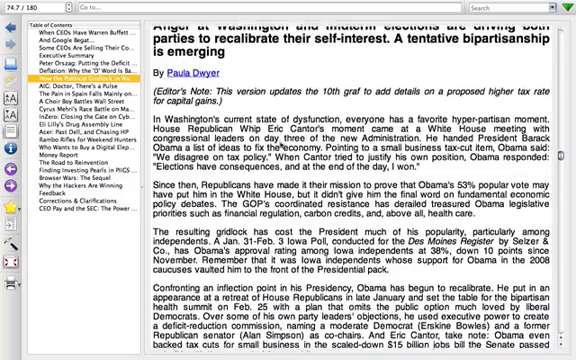
pyautogui.scroll(-3)
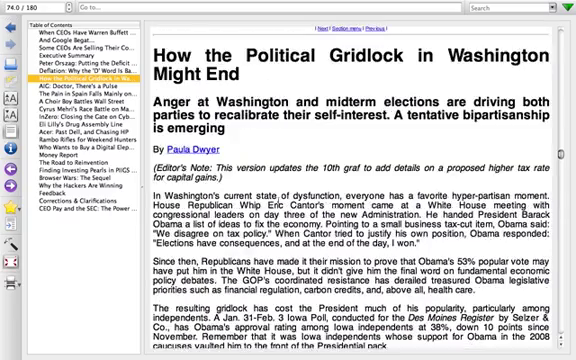
pyautogui.scroll(-3)
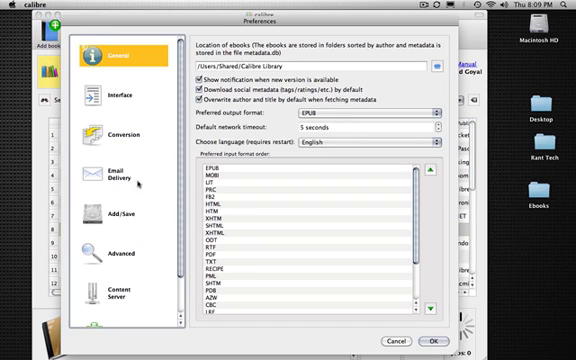
# Review Content Server settings, then Plugins with catalog generator and metadata download groups expanded
pyautogui.click(110, 296)
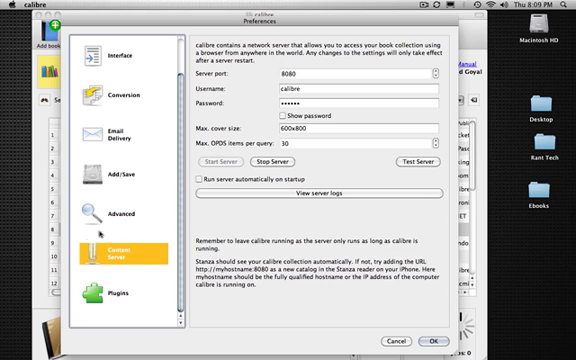
pyautogui.click(112, 298)
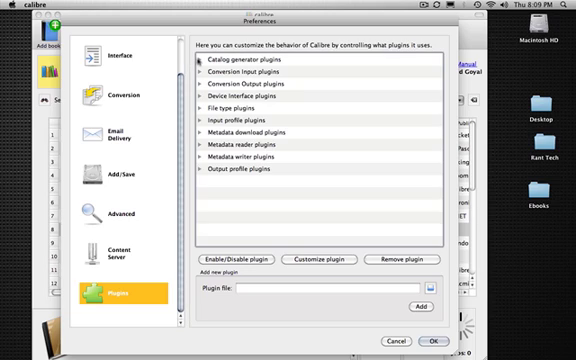
pyautogui.click(186, 65)
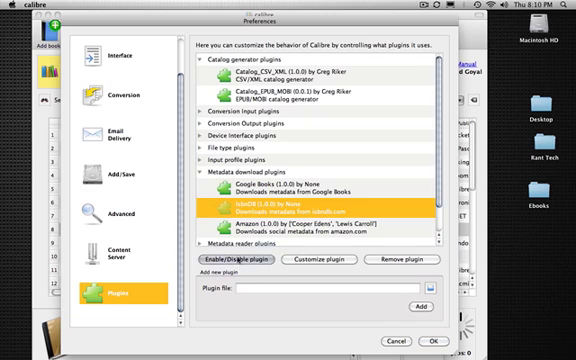
pyautogui.scroll(-3)
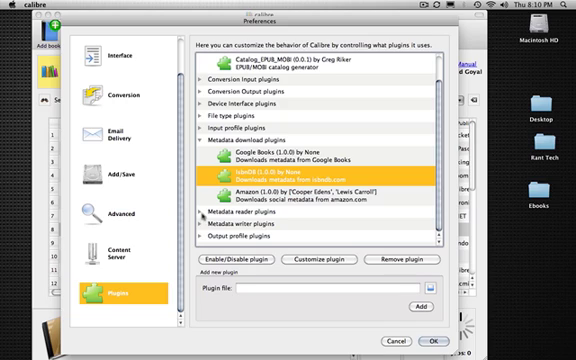
# Review Email Delivery and Conversion pages, then return to General with EPUB preferred output format
pyautogui.click(118, 133)
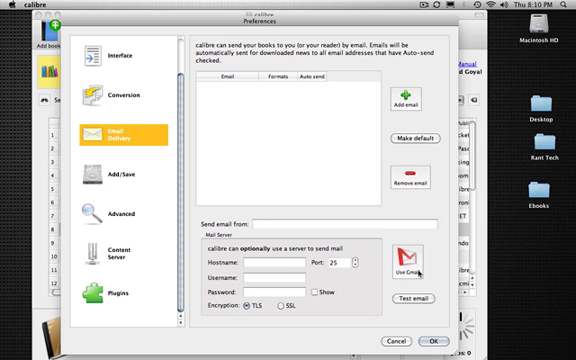
pyautogui.click(412, 263)
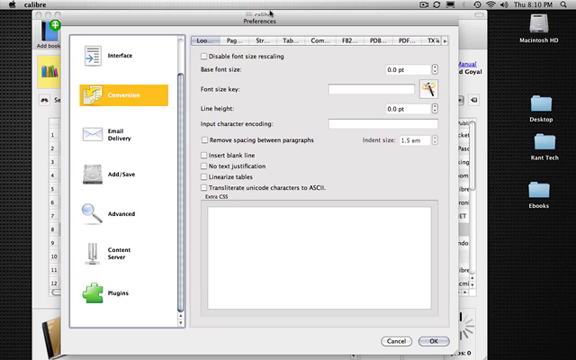
pyautogui.click(120, 55)
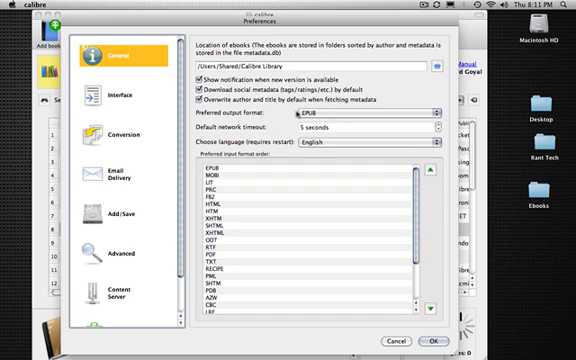
# Confirm Preferences with OK and return to the 24-book library
pyautogui.click(425, 116)
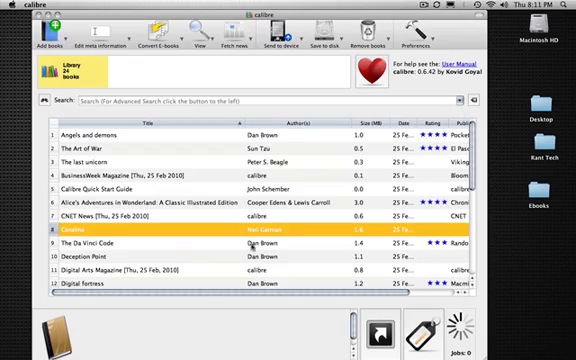
pyautogui.scroll(-3)
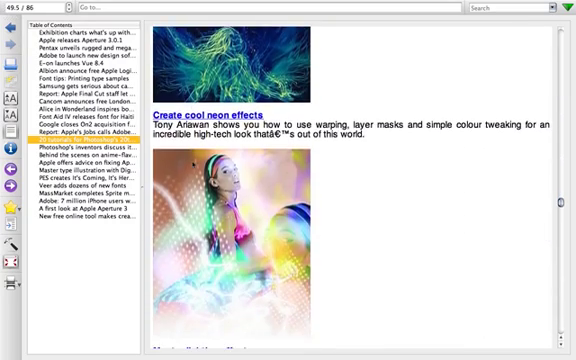
# Scroll the Digital Arts tutorials from Create cool neon effects down to Master lighting effects
pyautogui.scroll(-3)
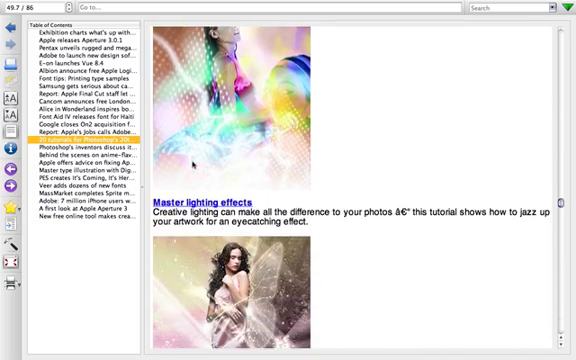